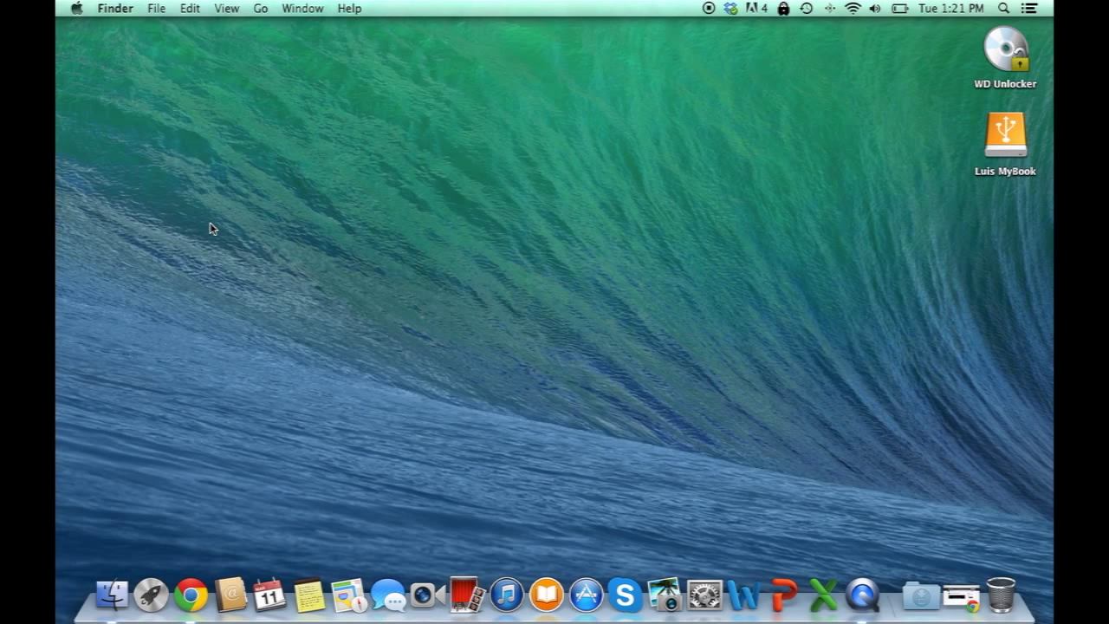
mouse_move(170, 164)
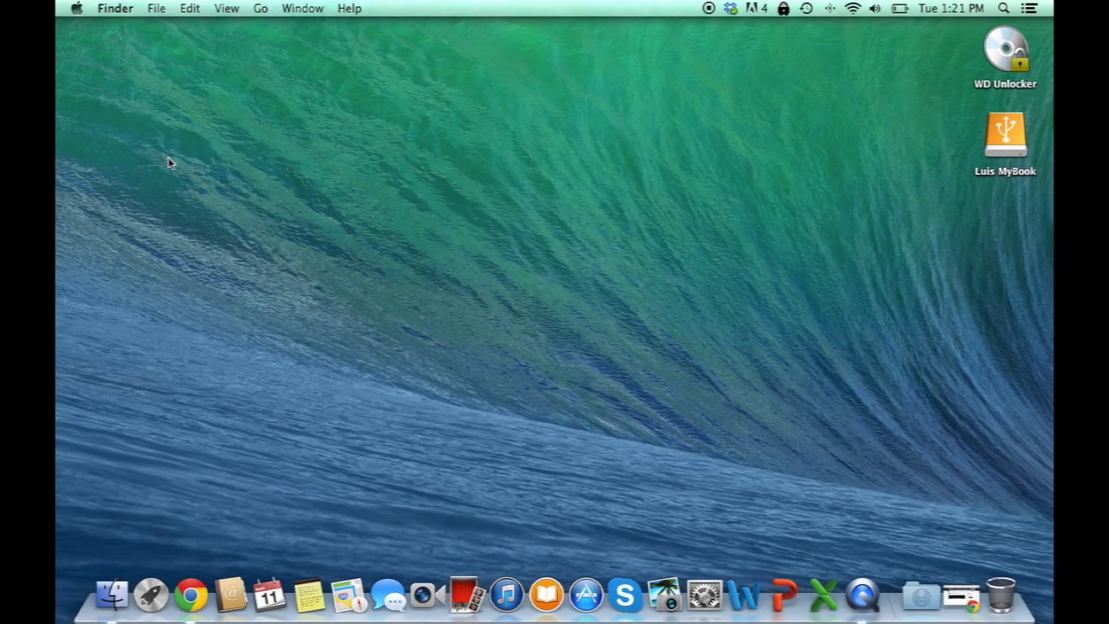
mouse_move(135, 102)
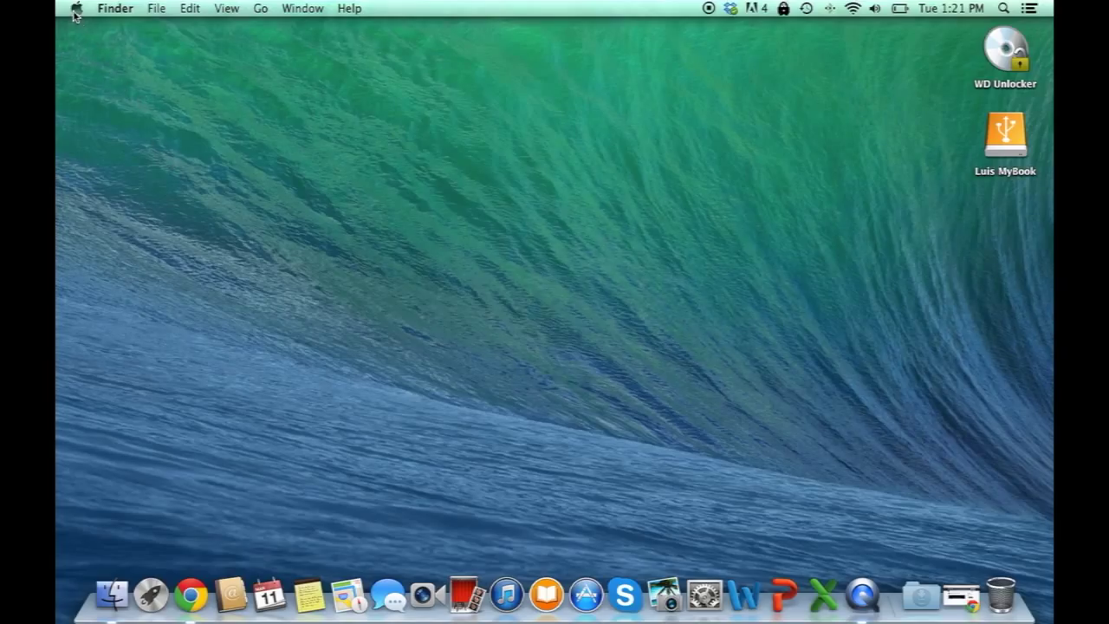
- Open About This Mac from the Apple menu to see OS X 10.9.2, Core i5, 8 GB
click(78, 7)
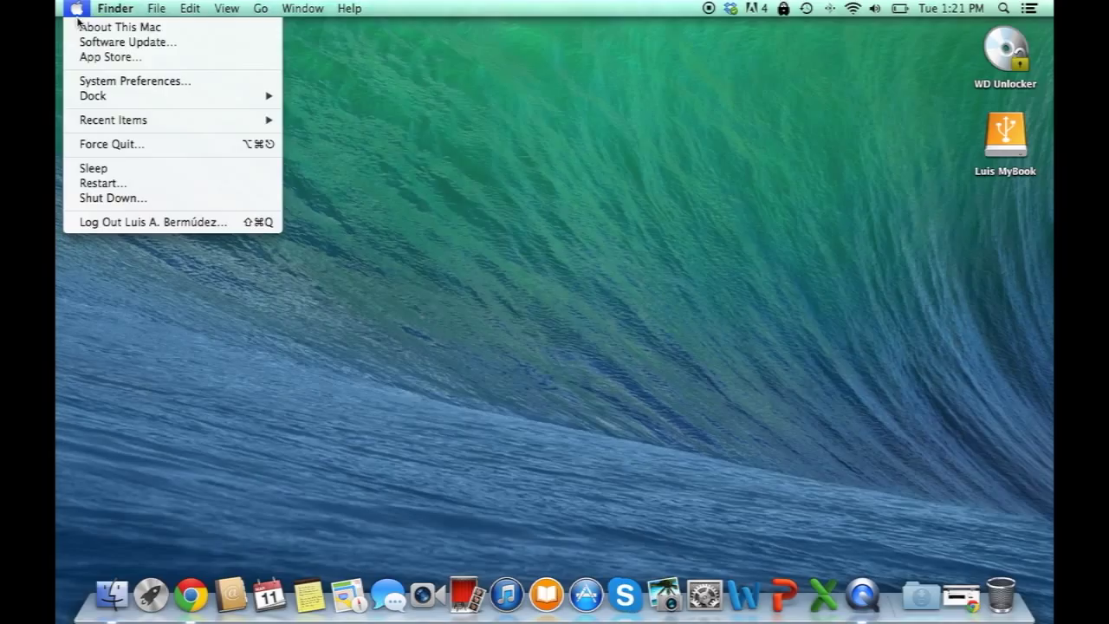
mouse_move(121, 28)
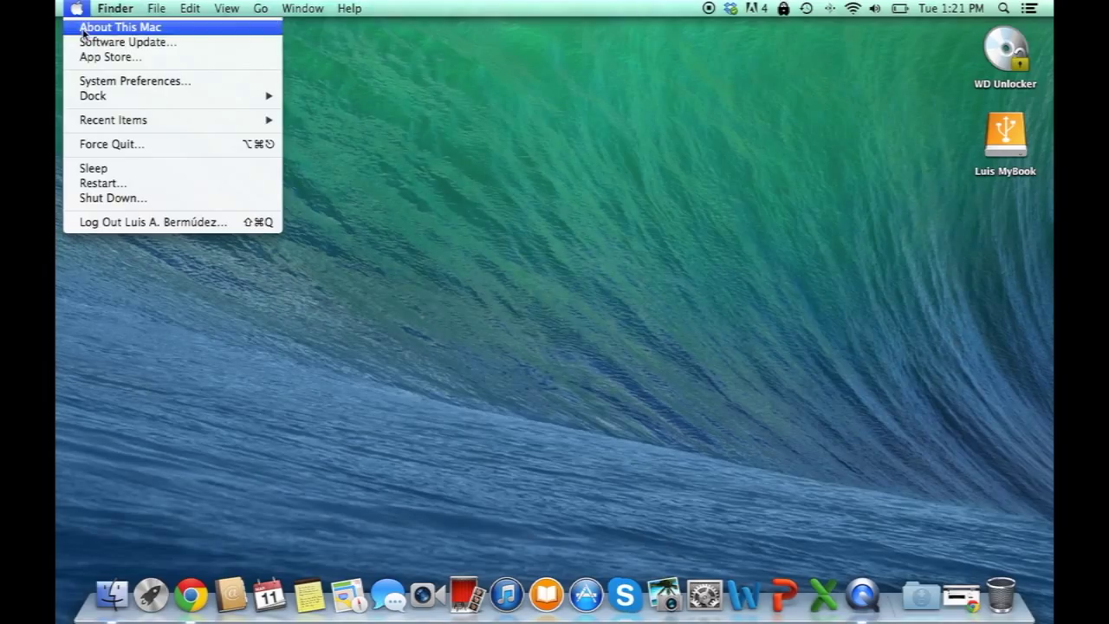
click(119, 27)
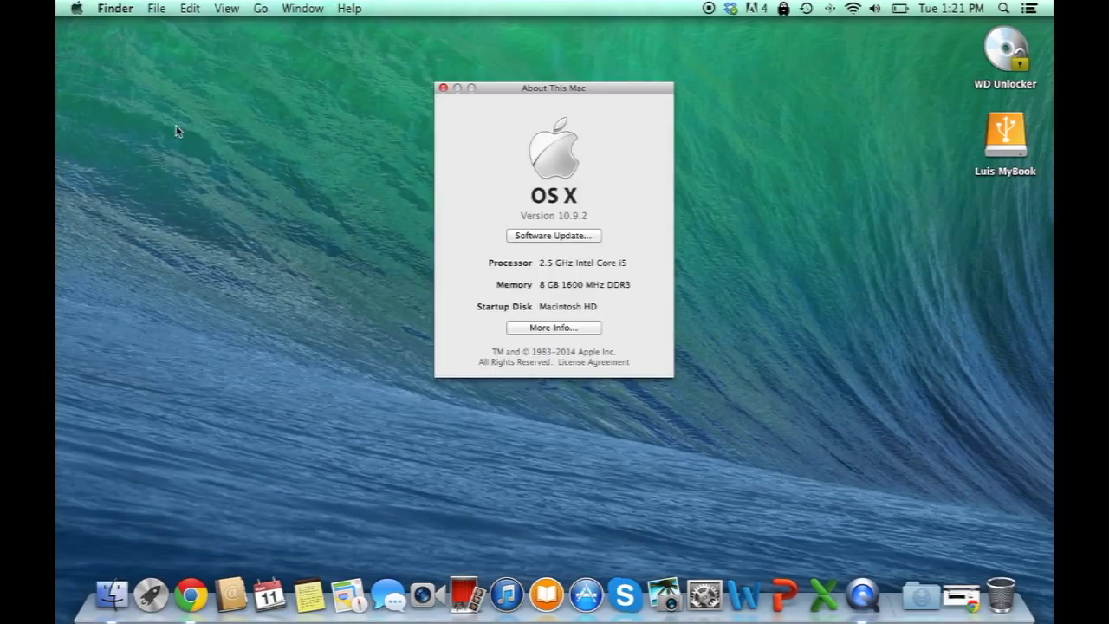
mouse_move(262, 195)
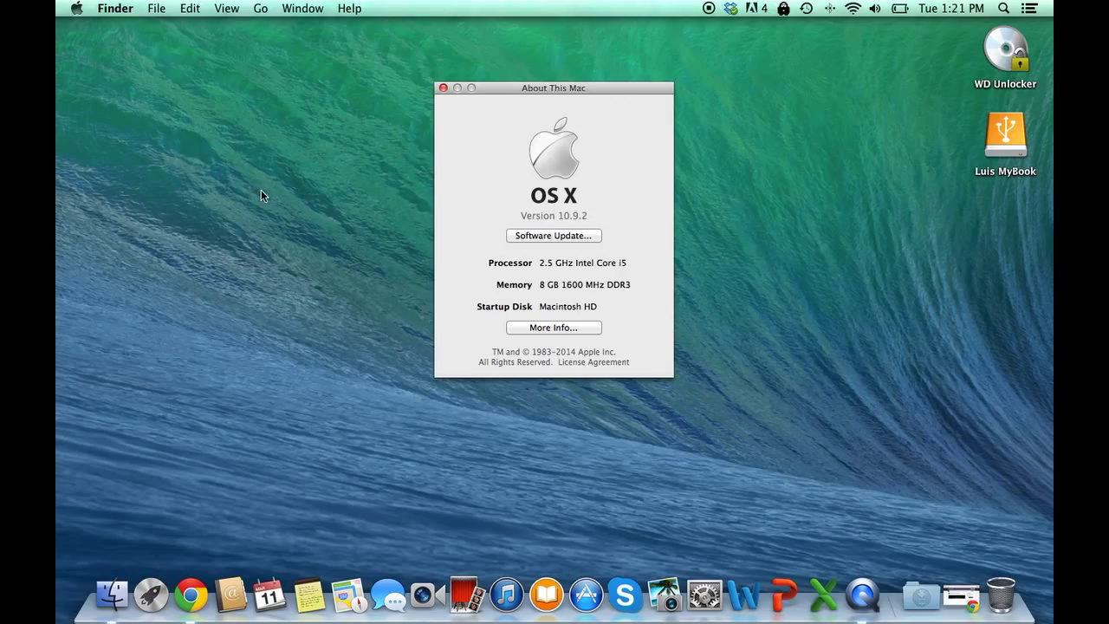
mouse_move(357, 212)
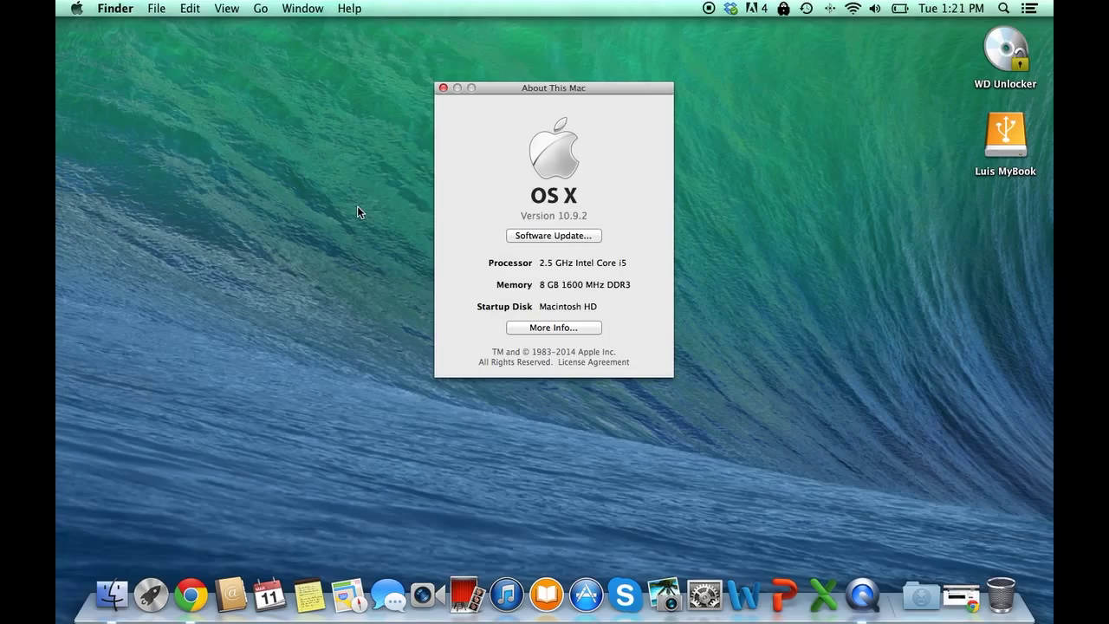
mouse_move(364, 214)
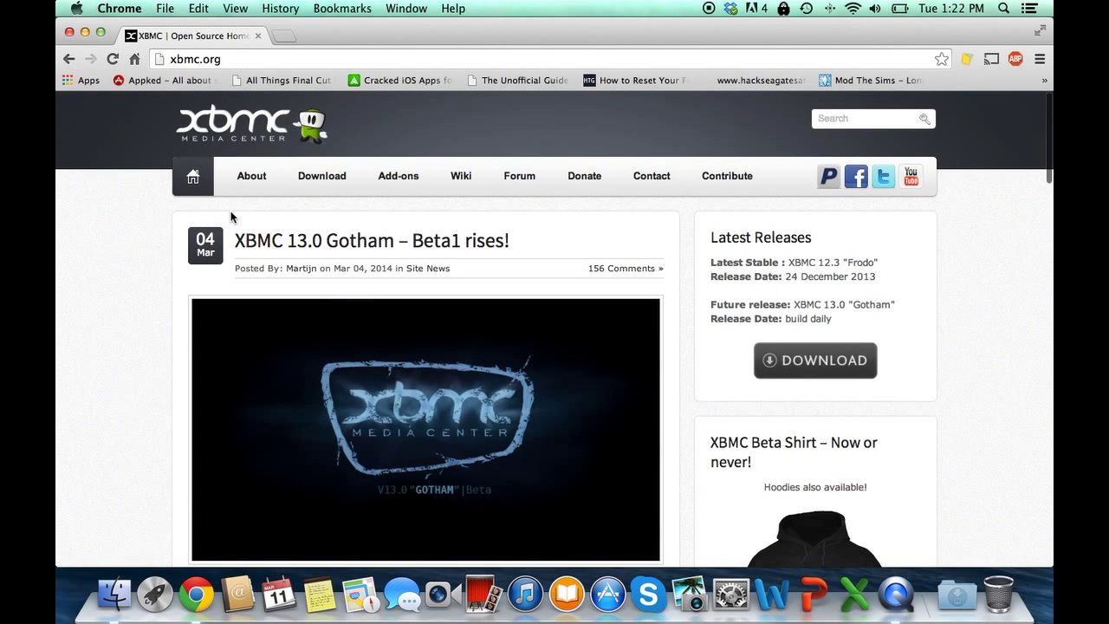
- Go to xbmc.org's Download page and scroll to the 12.3 Frodo stable release section
click(321, 176)
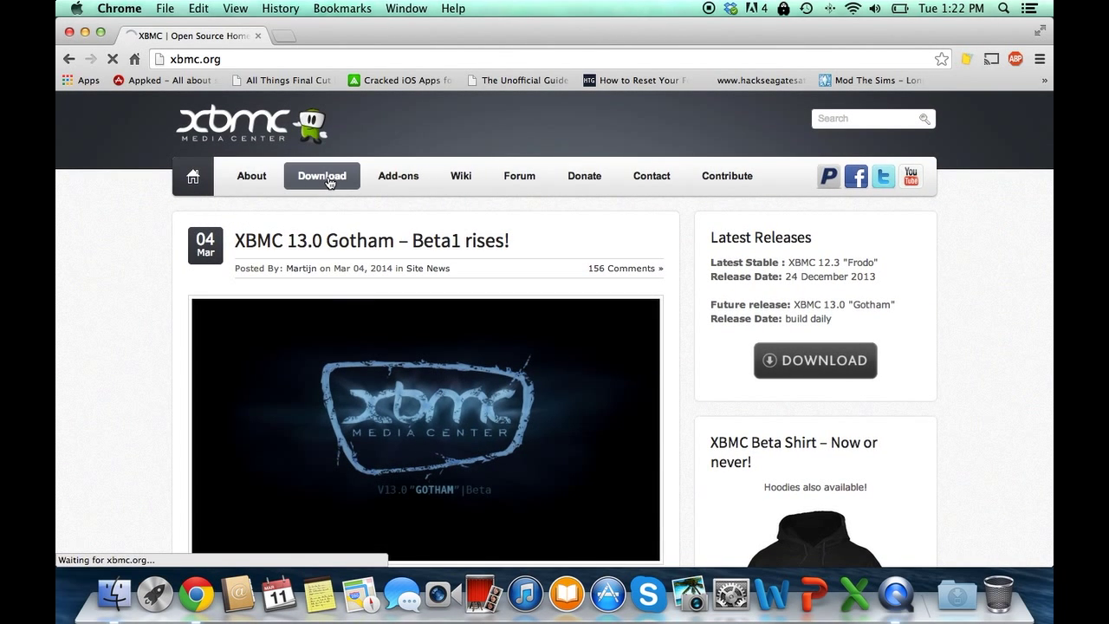
click(321, 175)
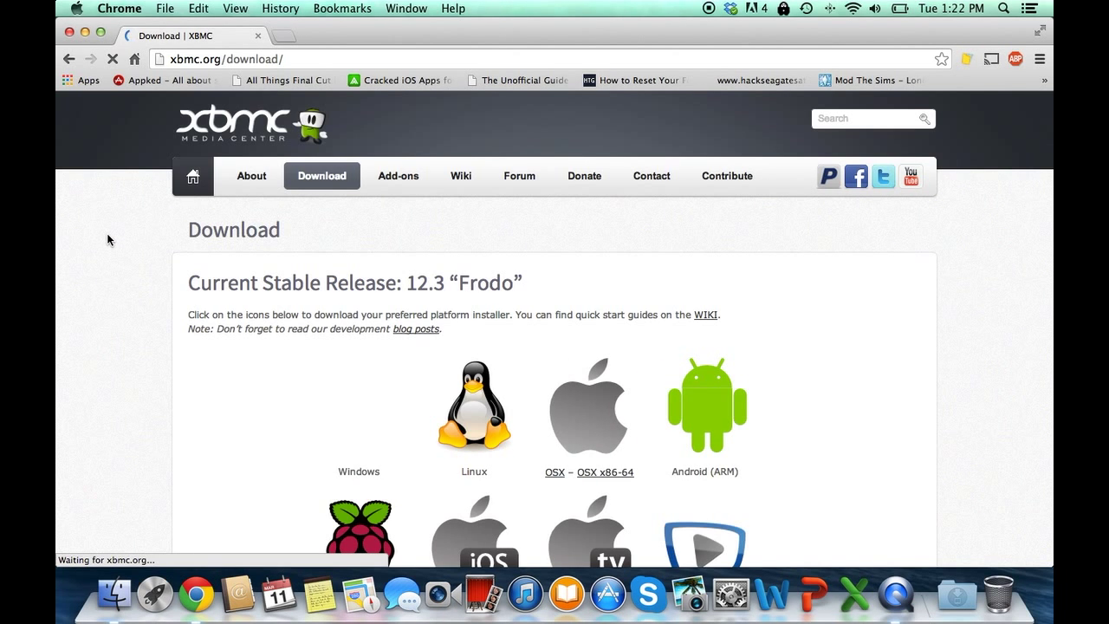
scroll(down, 3)
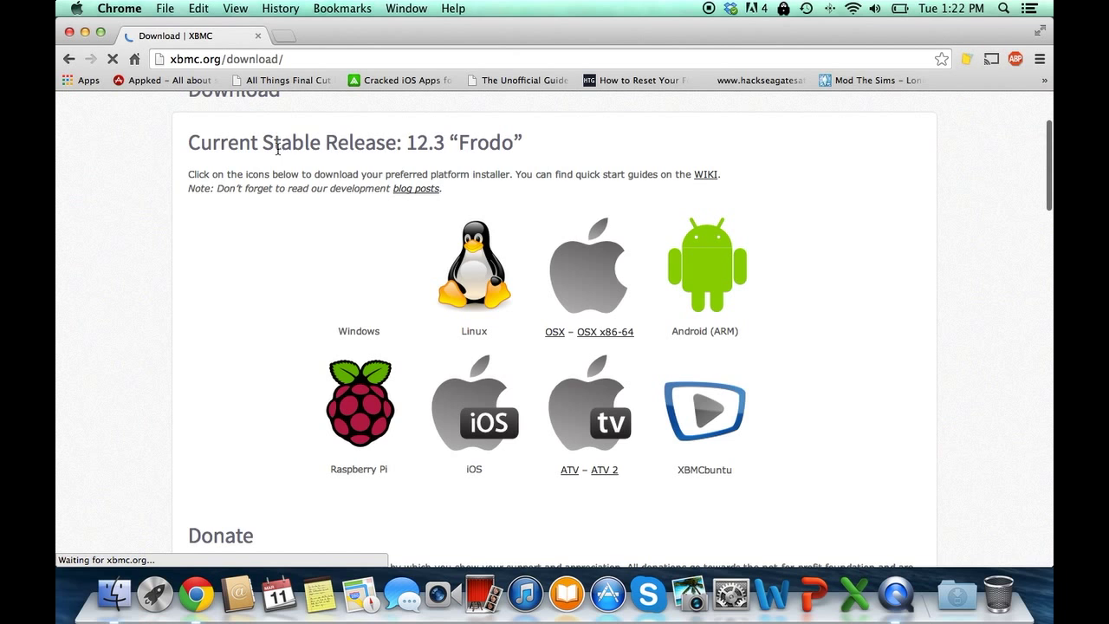
drag(404, 142, 516, 142)
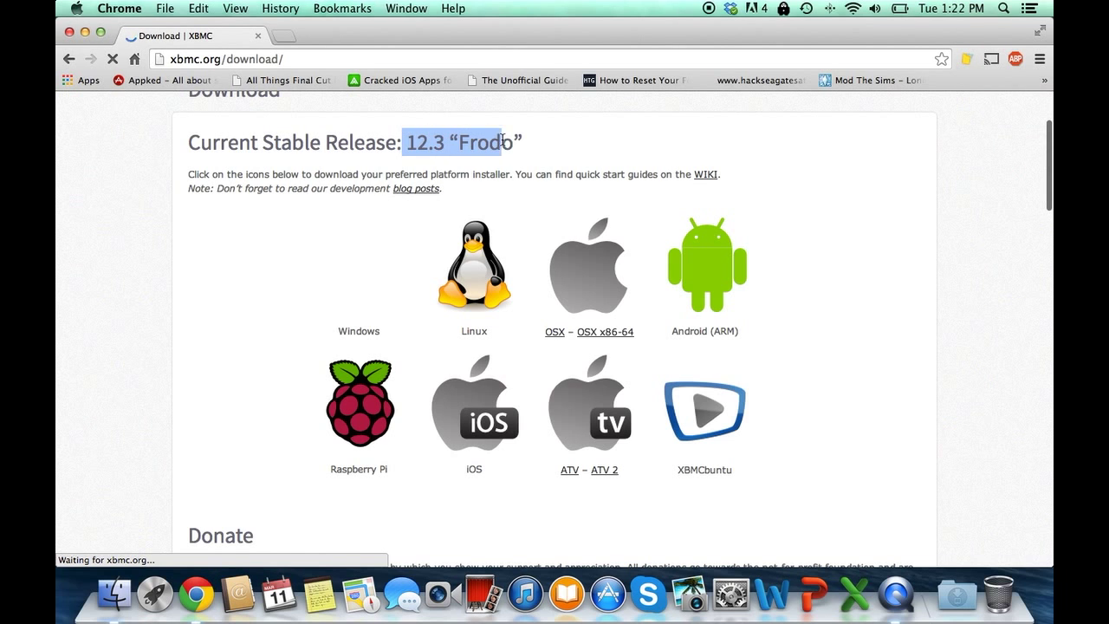
click(613, 144)
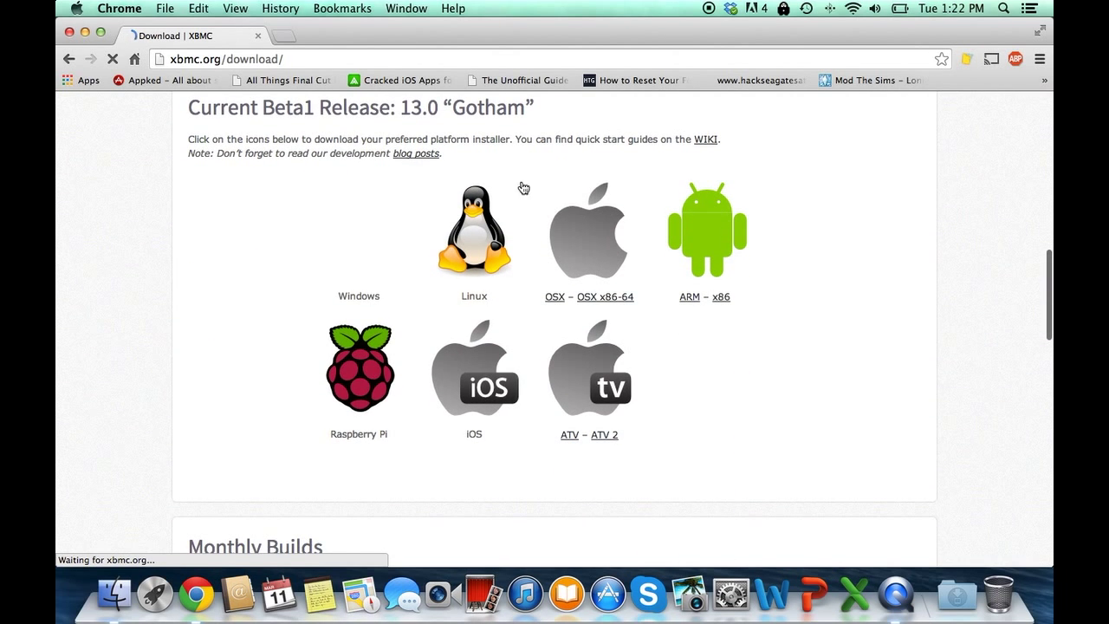
drag(394, 107, 514, 108)
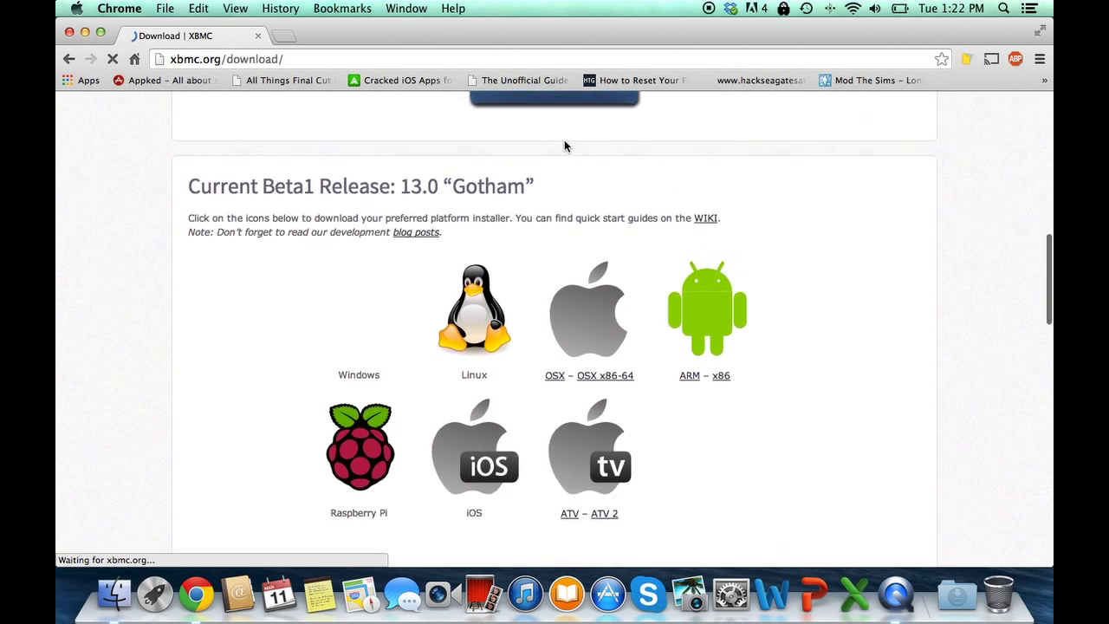
scroll(down, 3)
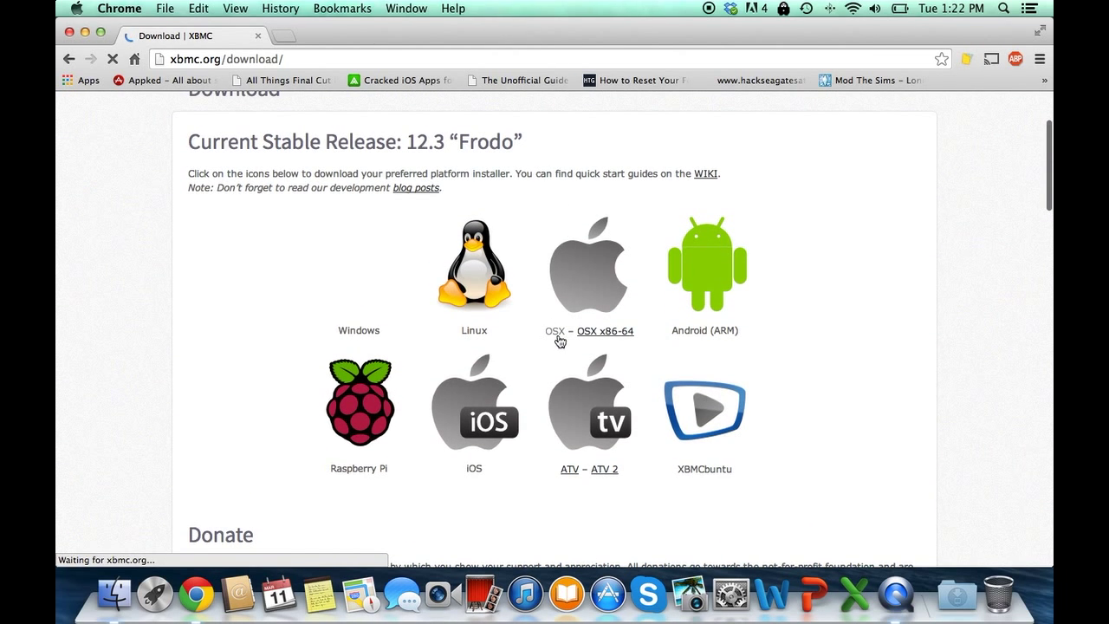
mouse_move(551, 343)
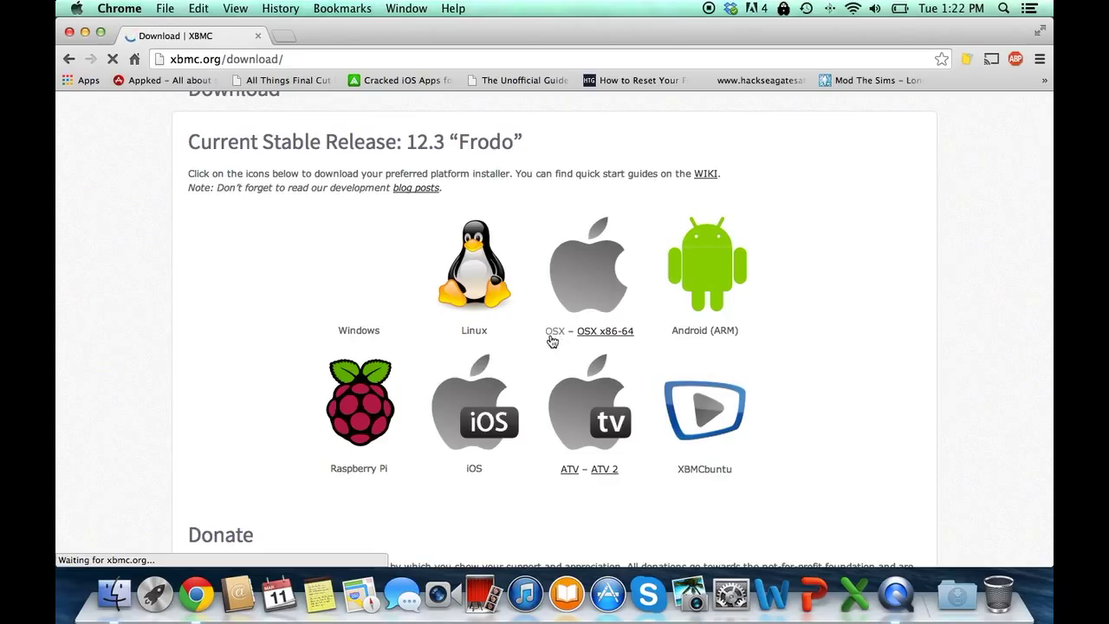
mouse_move(558, 341)
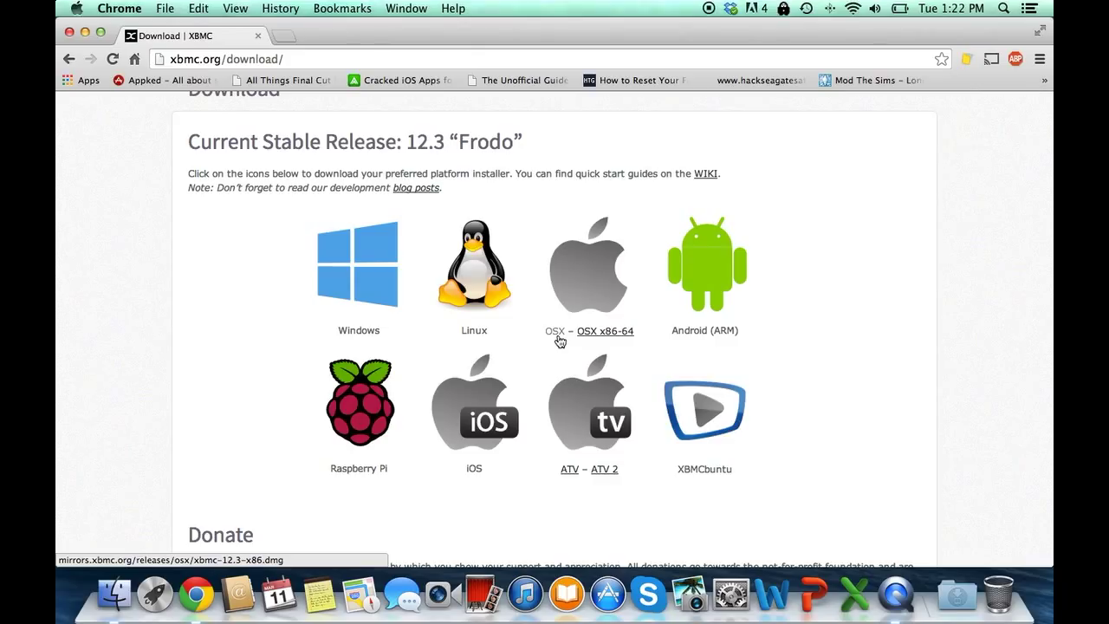
mouse_move(553, 340)
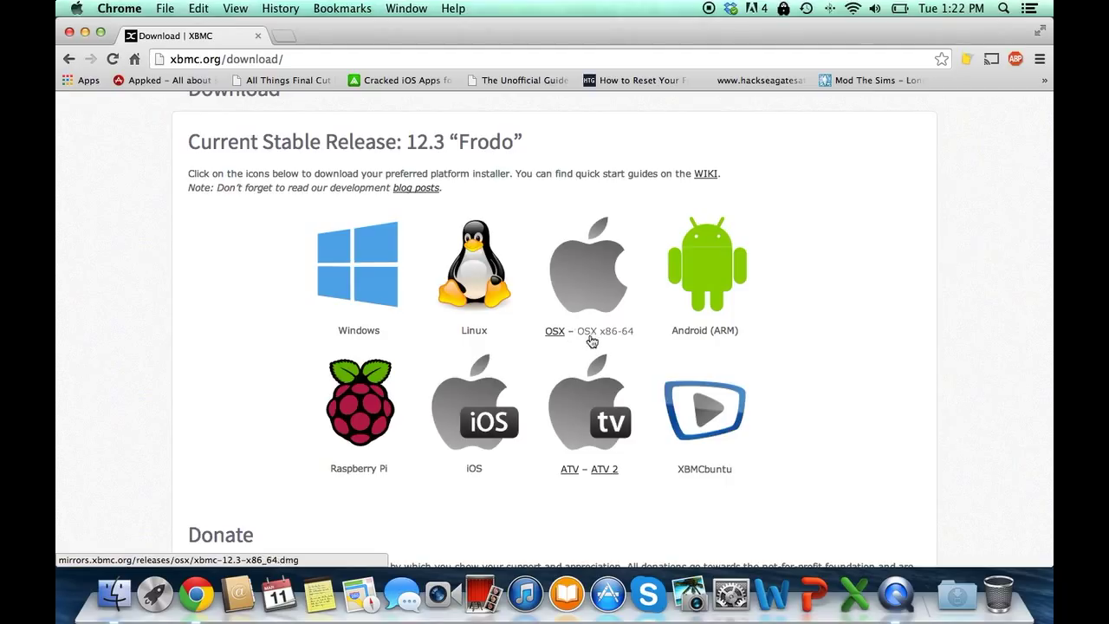
mouse_move(616, 339)
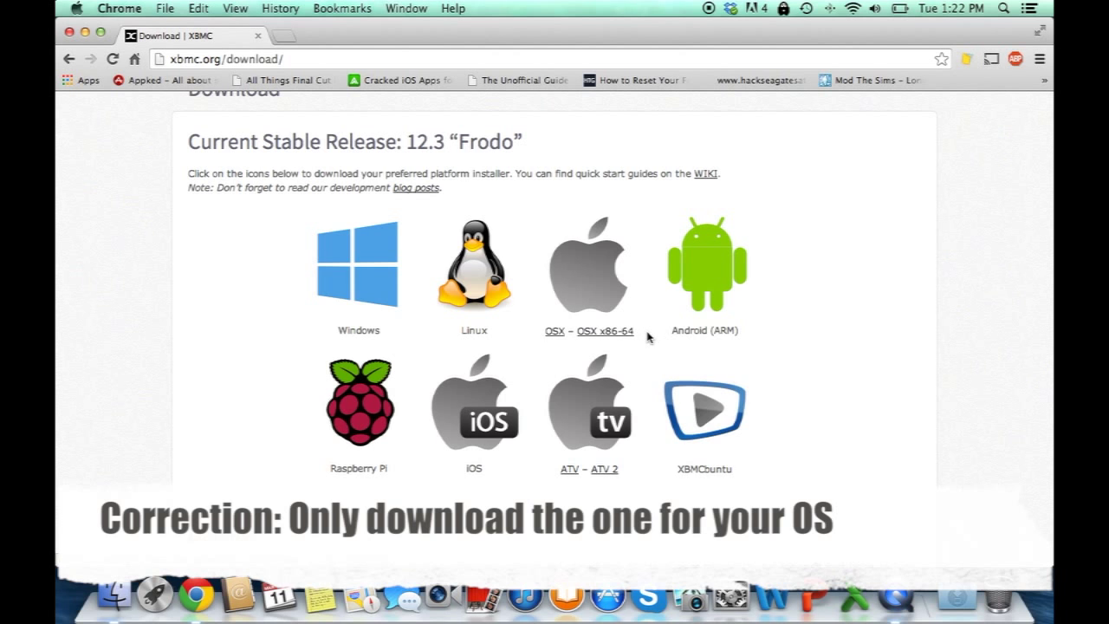
- Bring up a Finder window over the XBMC download page
click(114, 600)
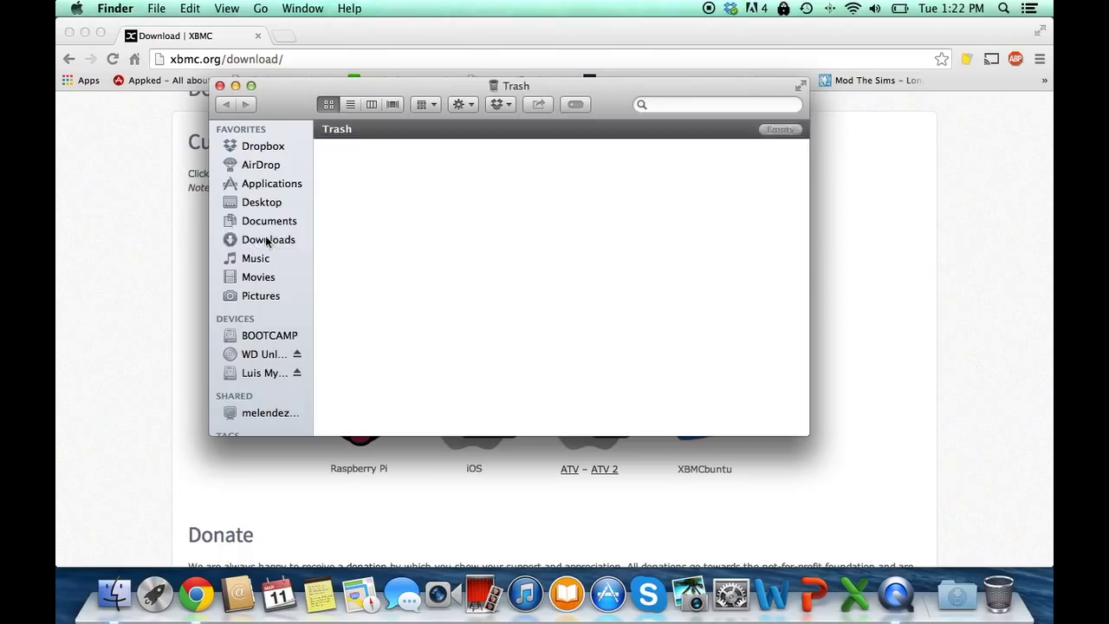
- Mount xbmc-12.3-x86_64.dmg from Downloads and drag XBMC into the Applications folder
click(268, 239)
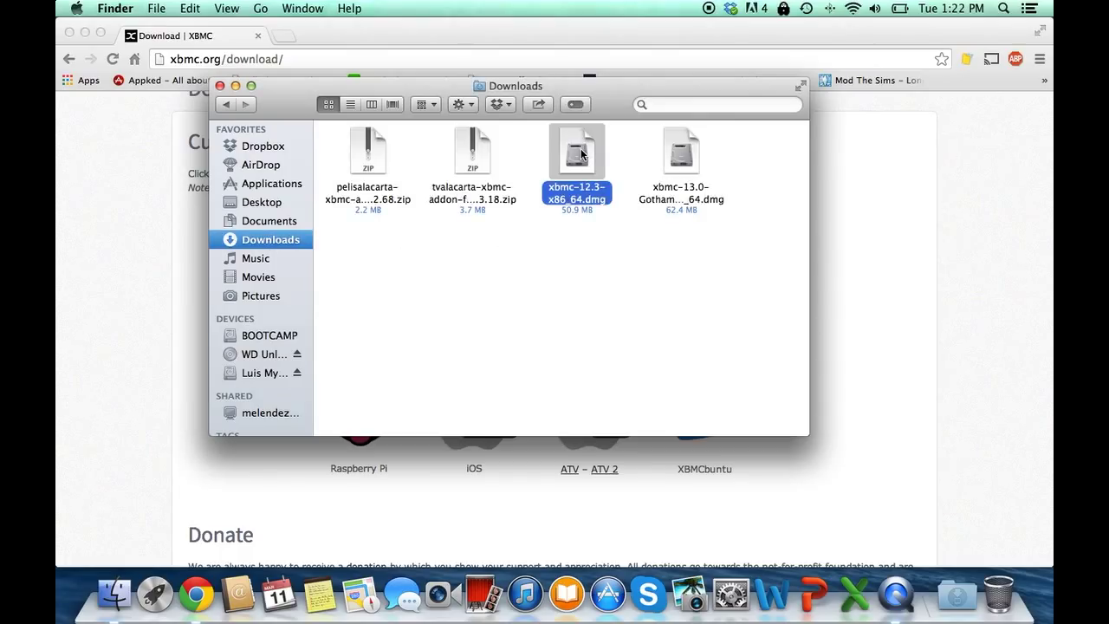
click(681, 152)
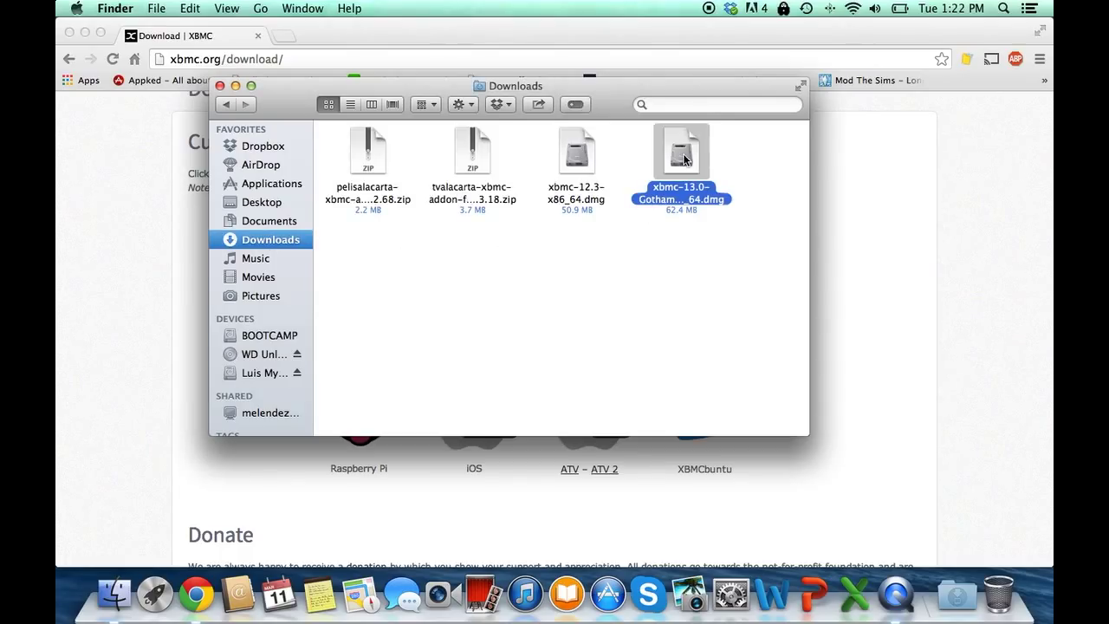
click(577, 151)
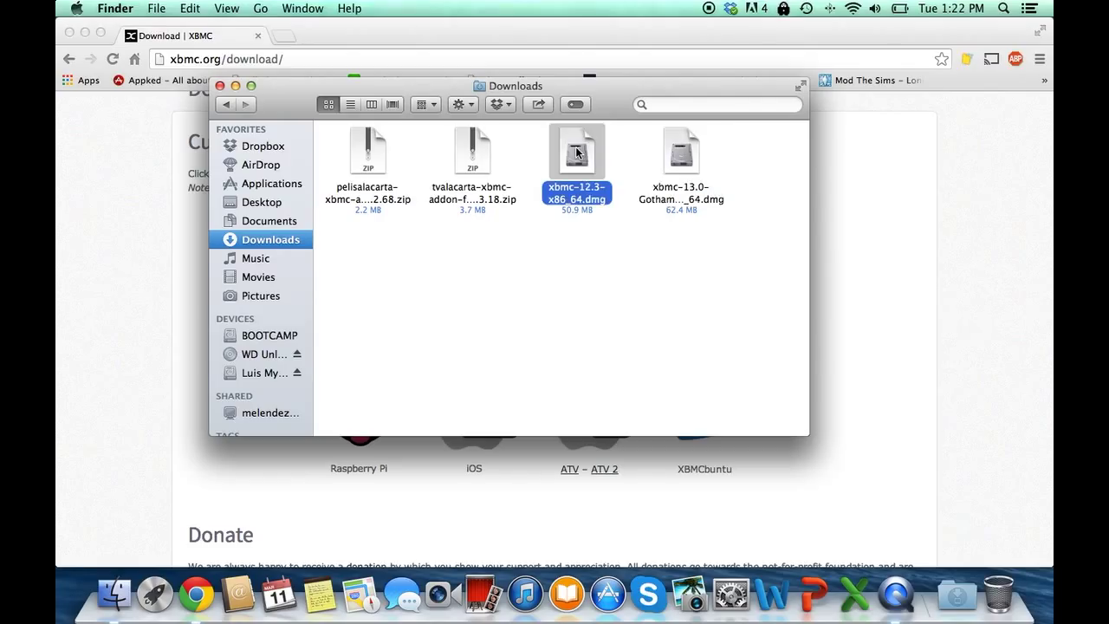
double_click(576, 152)
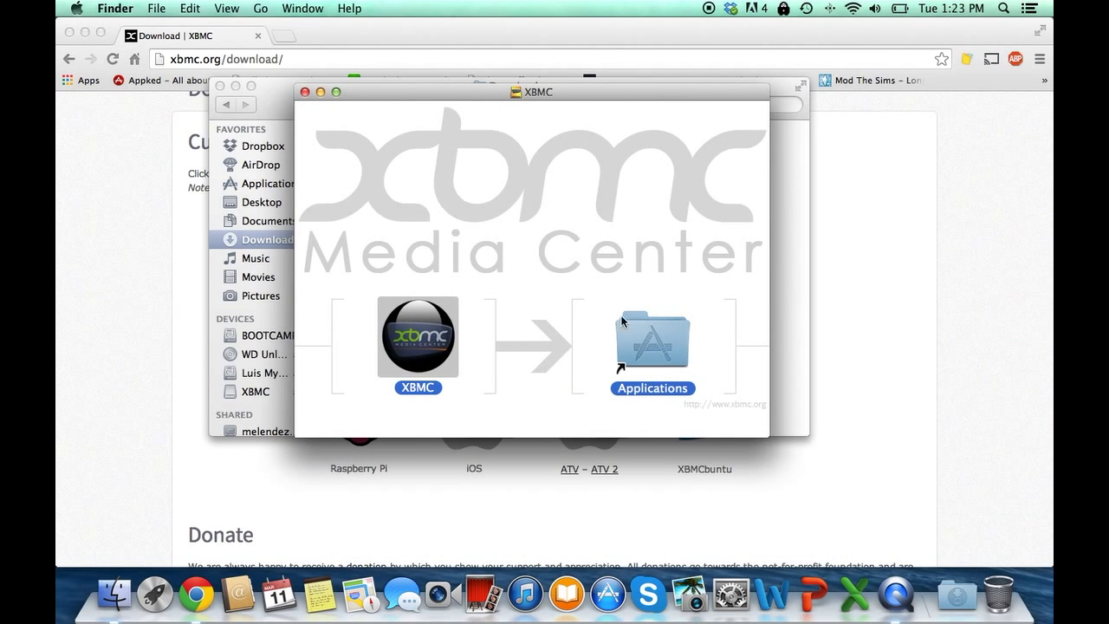
mouse_move(529, 234)
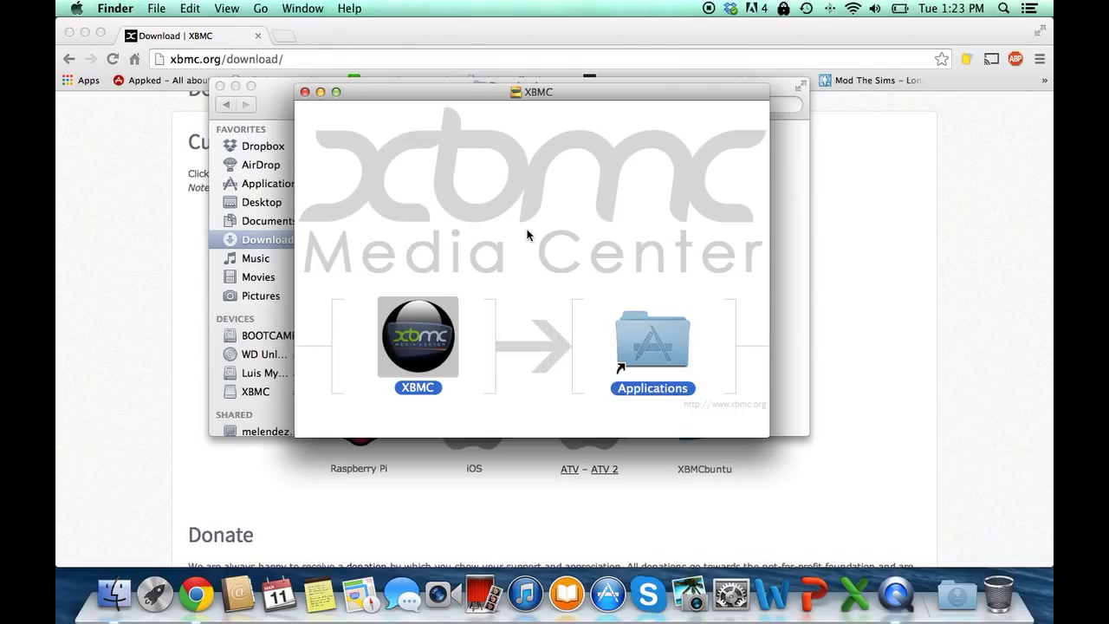
drag(419, 338, 653, 337)
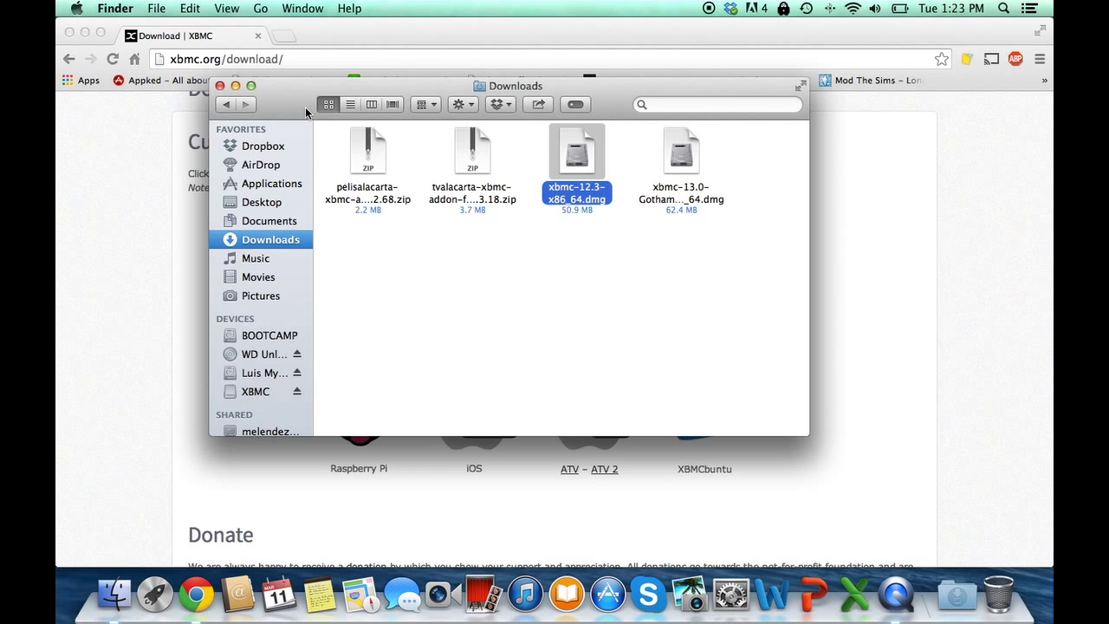
- Launch XBMC from the Applications folder and approve the downloaded-app security warning
click(270, 183)
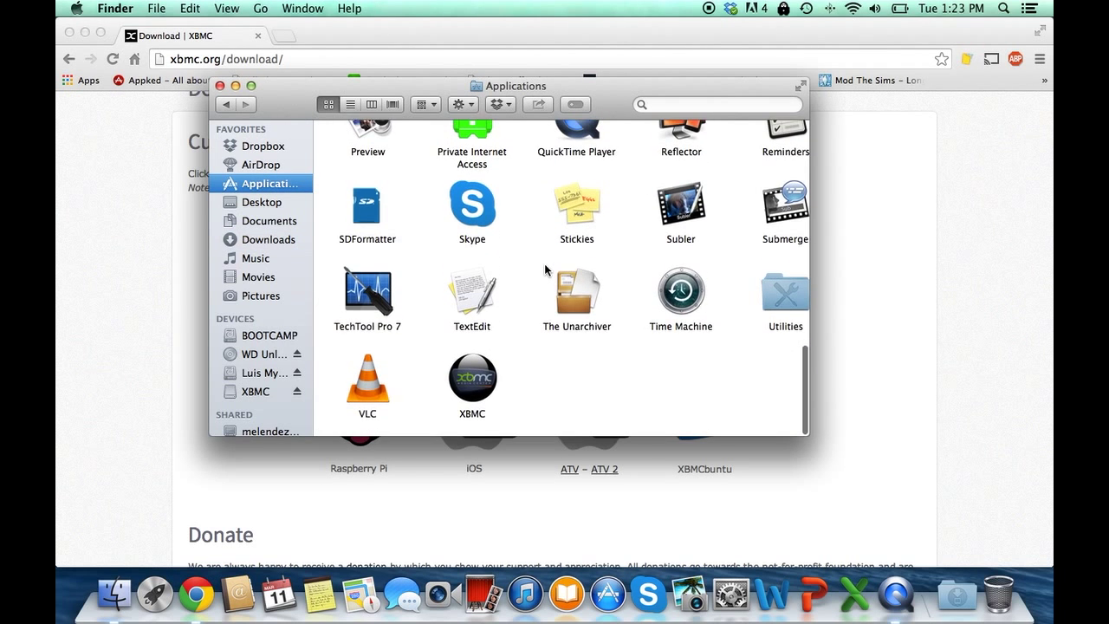
click(471, 392)
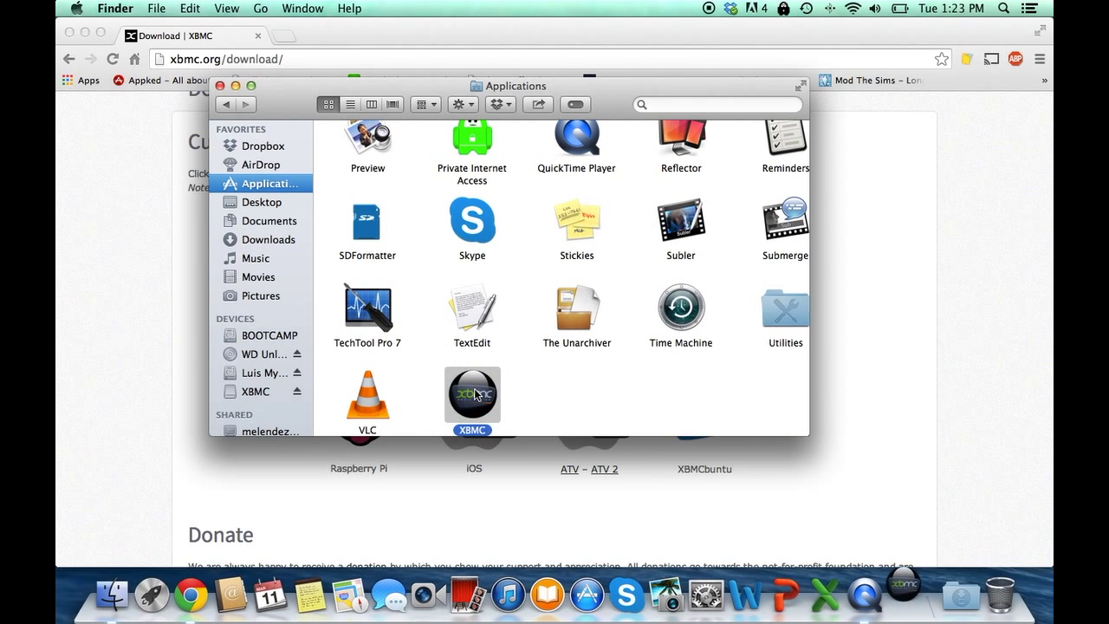
mouse_move(572, 387)
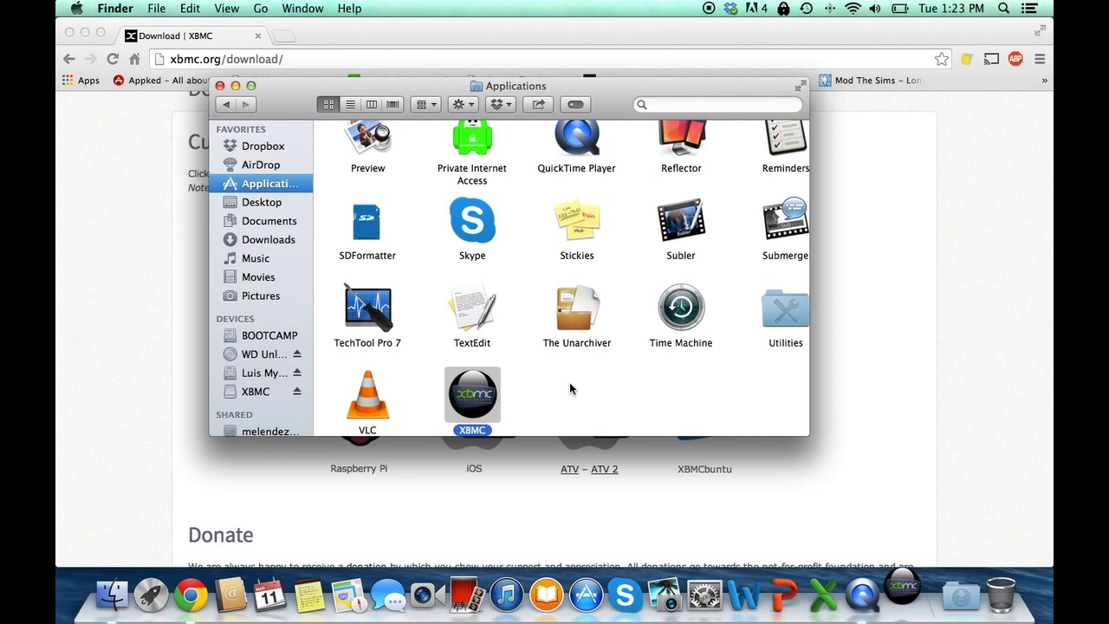
double_click(473, 394)
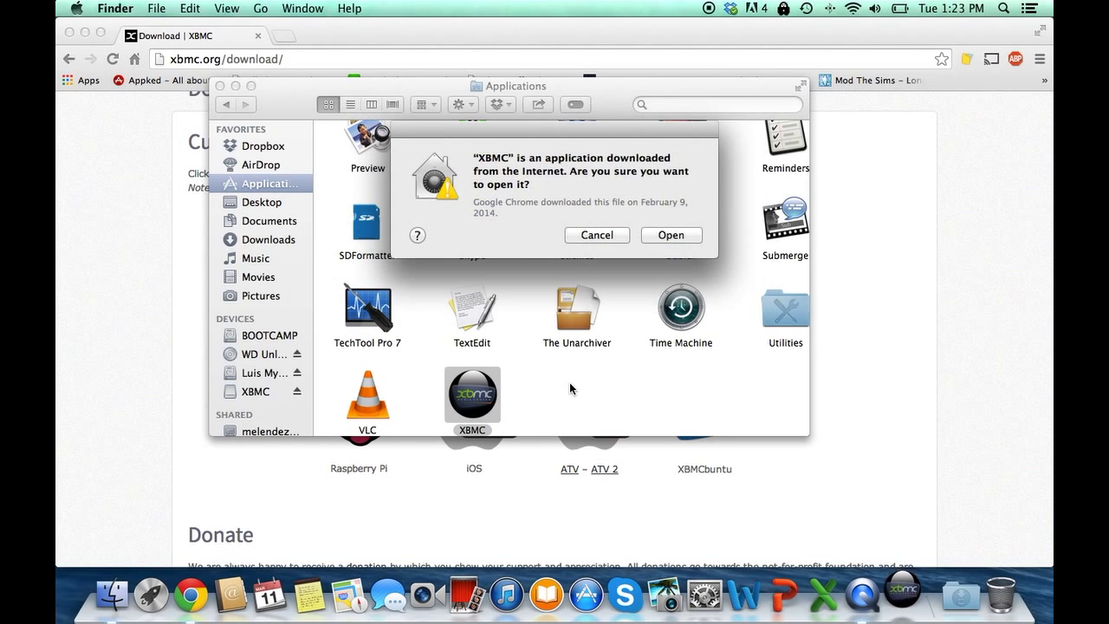
mouse_move(609, 156)
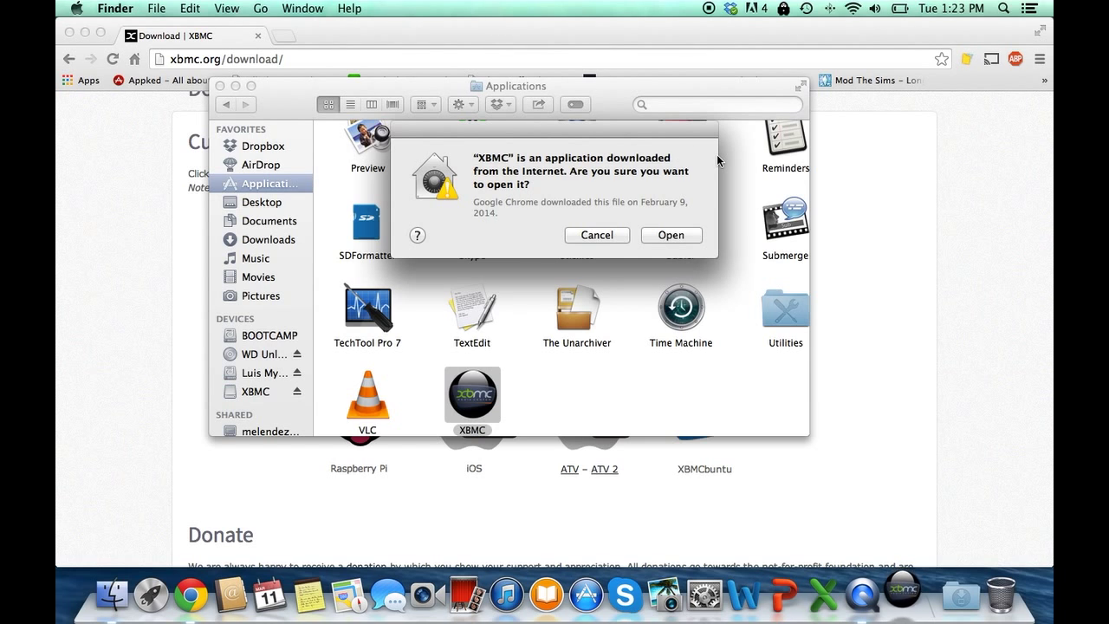
click(670, 235)
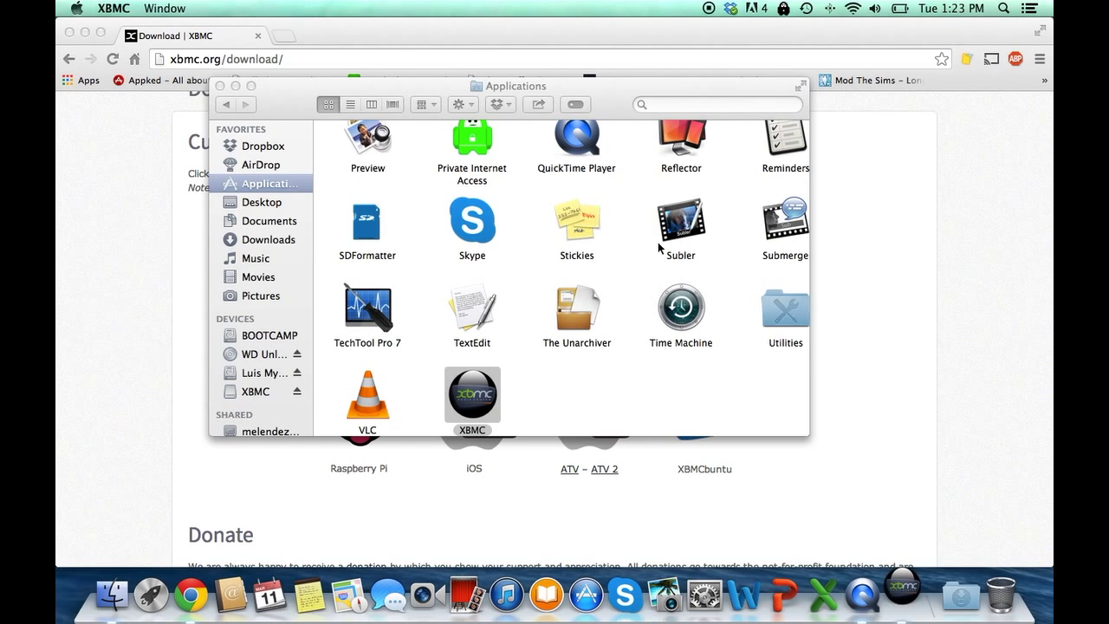
- Start XBMC and wait for its full-screen home menu with Videos highlighted
double_click(472, 393)
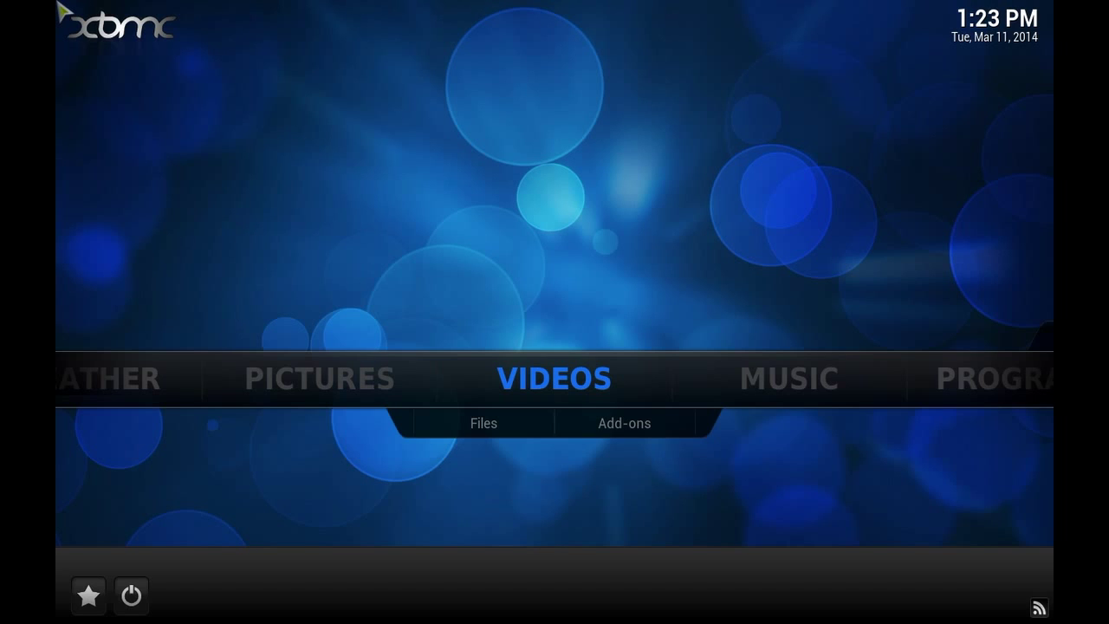
mouse_move(656, 284)
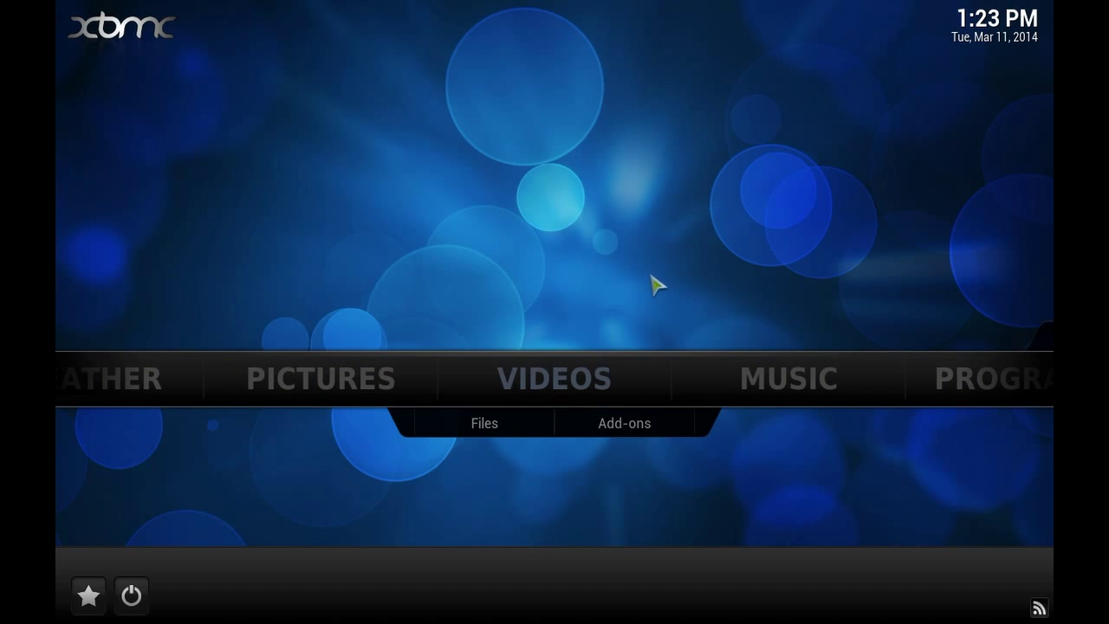
mouse_move(666, 313)
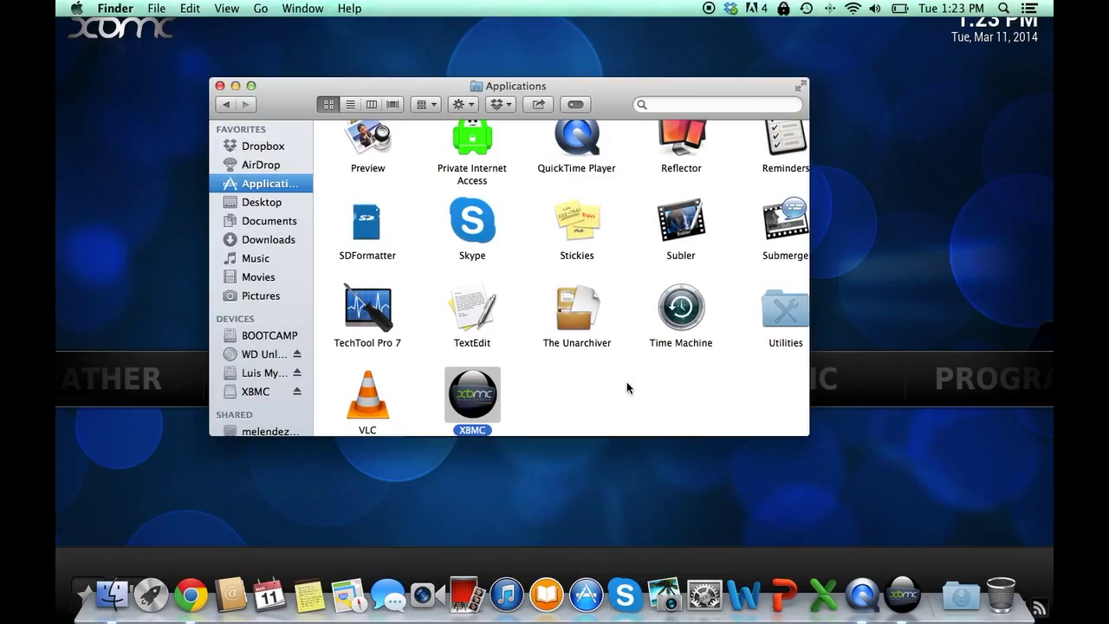
mouse_move(700, 594)
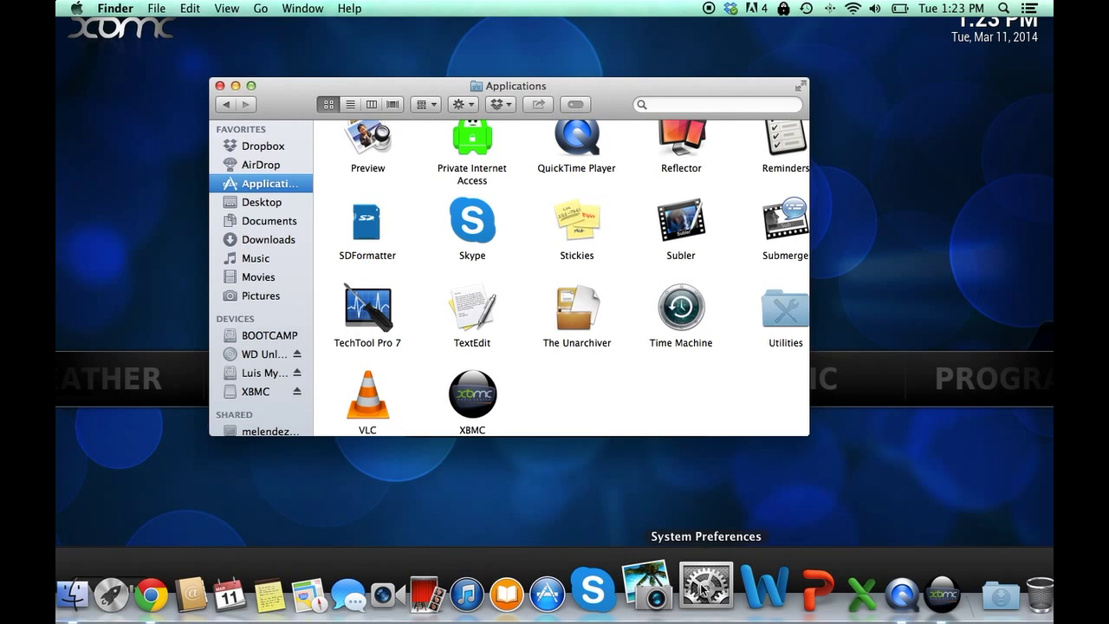
- Review allowed app sources under Security & Privacy, then close System Preferences
click(704, 590)
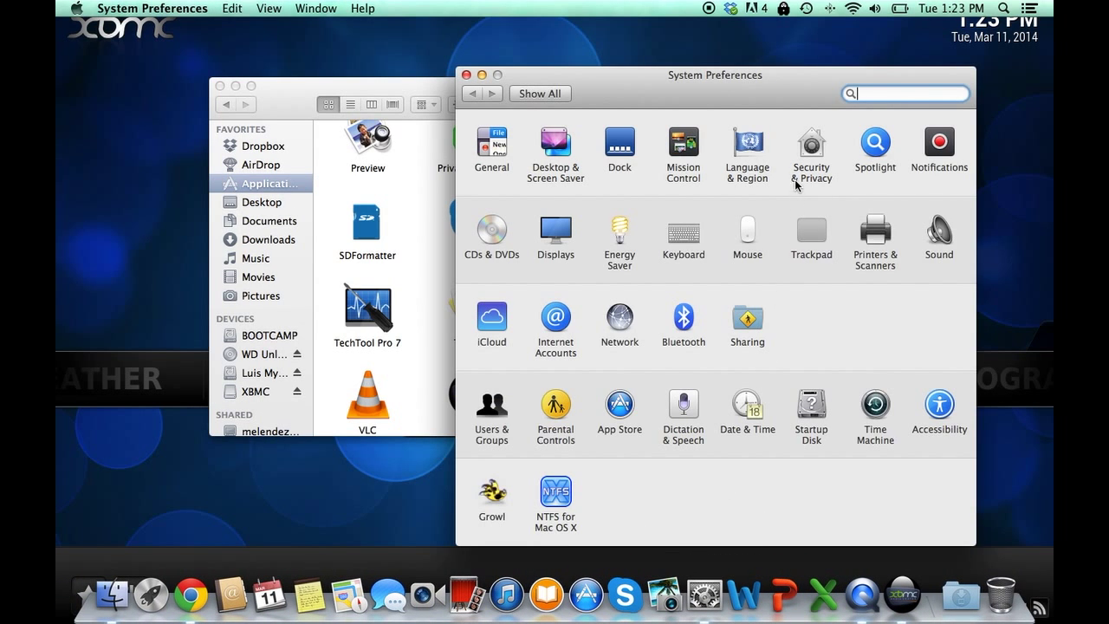
click(811, 141)
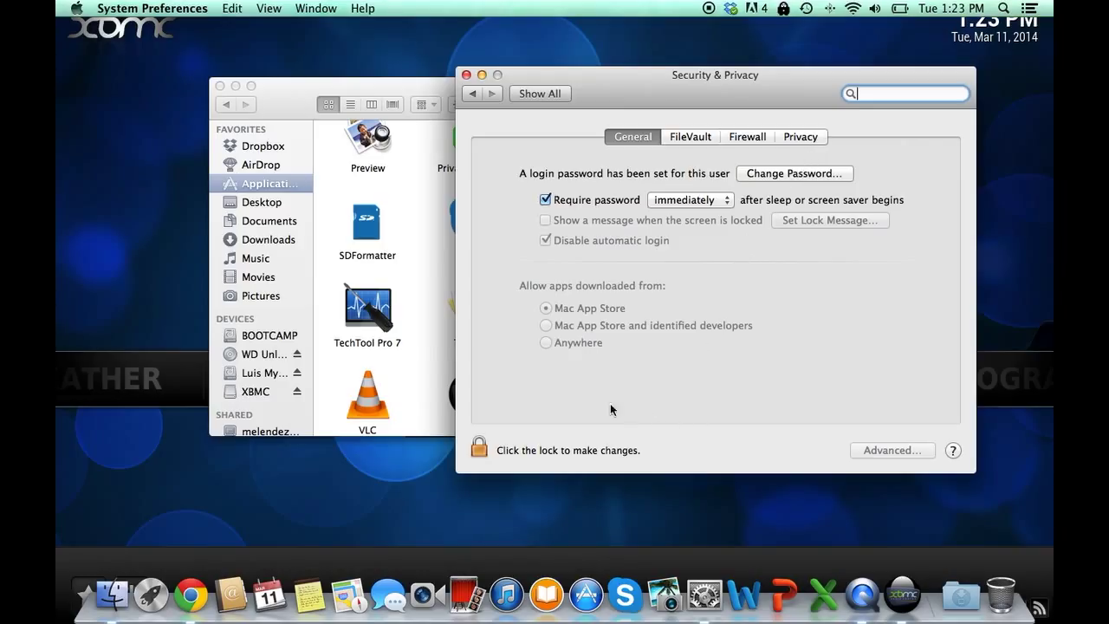
mouse_move(850, 401)
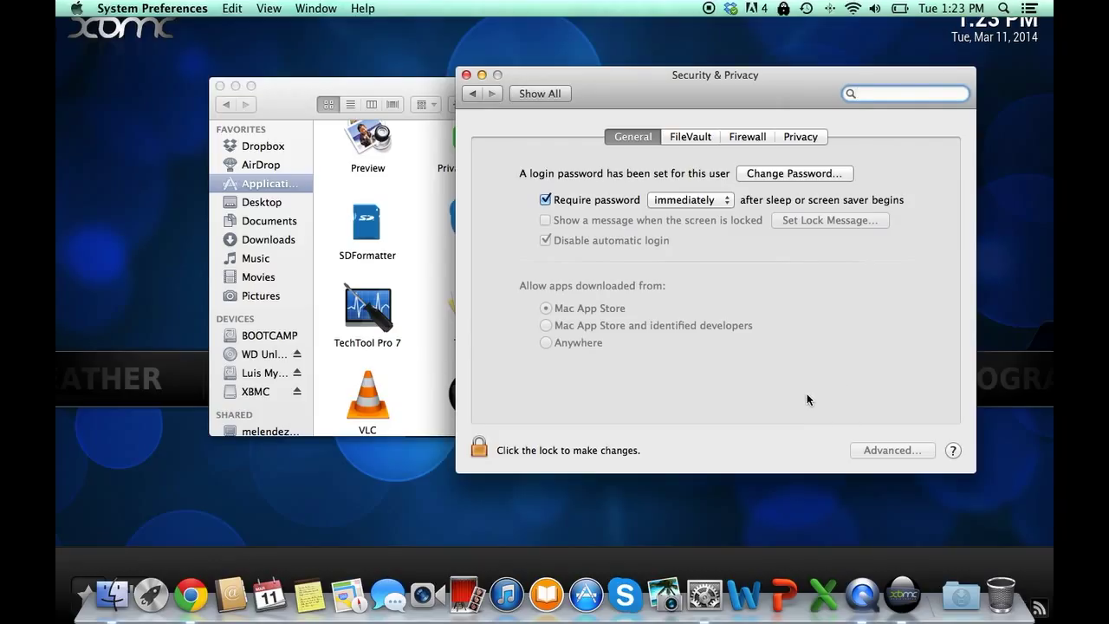
mouse_move(469, 75)
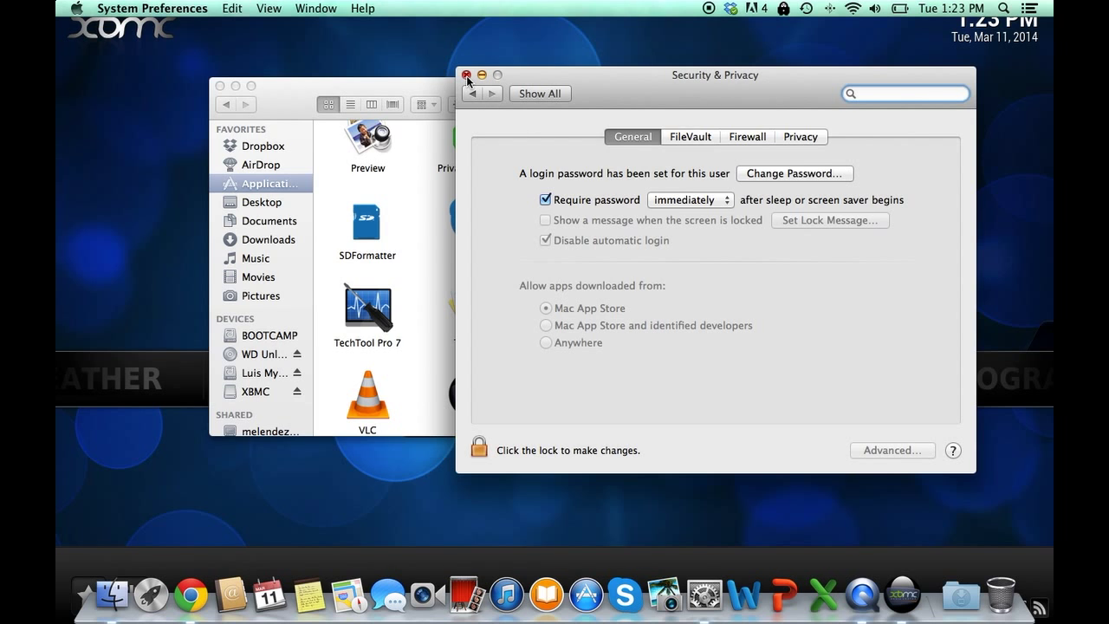
click(469, 73)
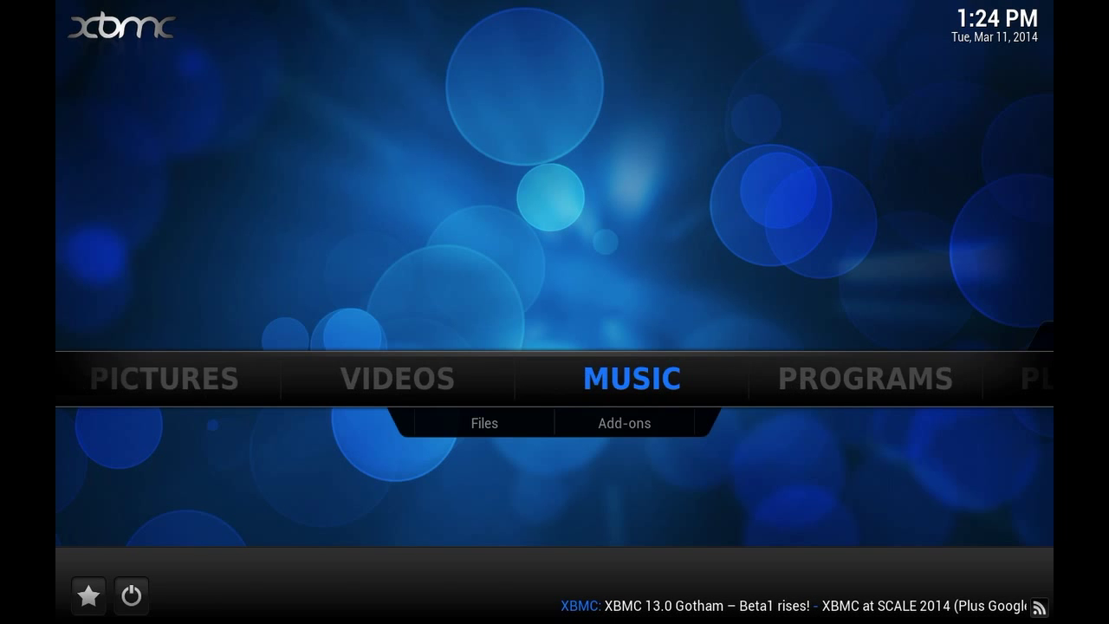
- Arrow through XBMC's home menu from Music past Videos and Pictures to Weather
key(right)
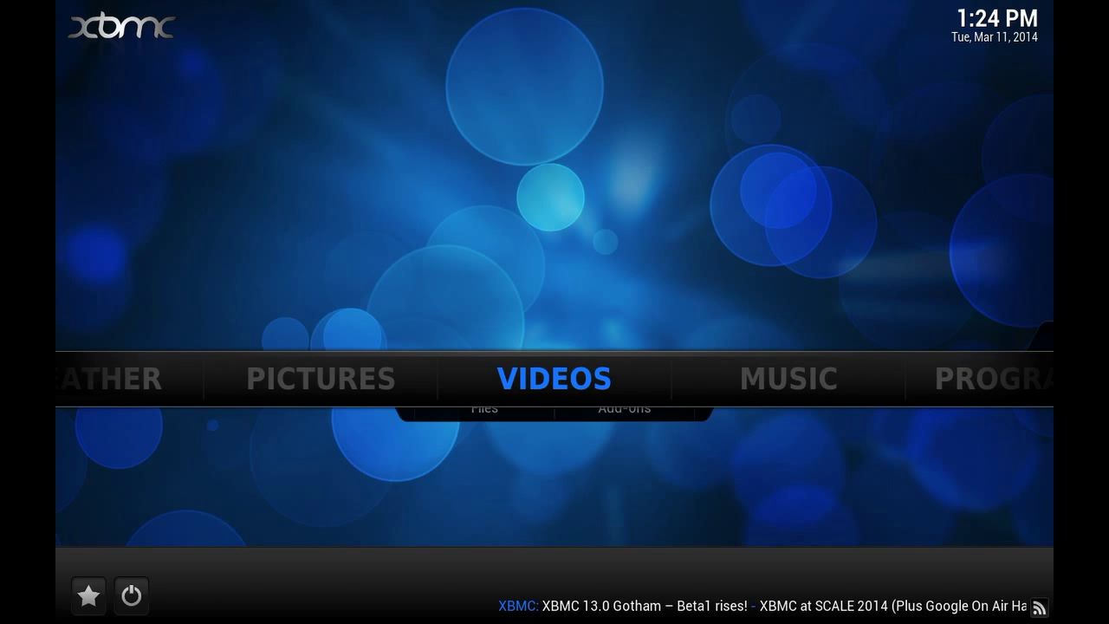
key(Left)
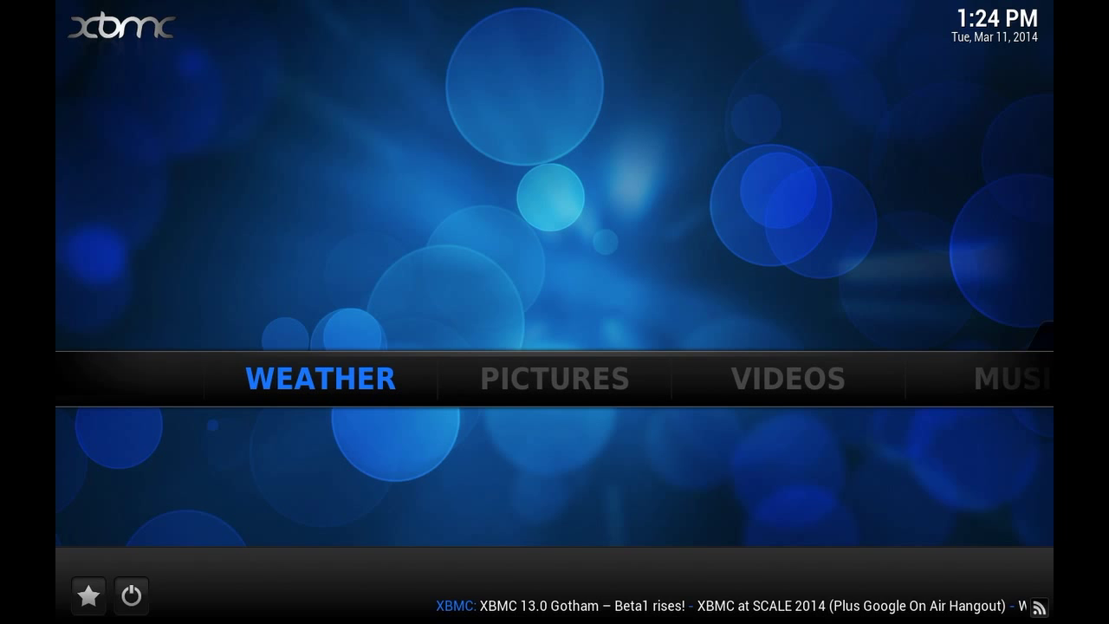
mouse_move(381, 182)
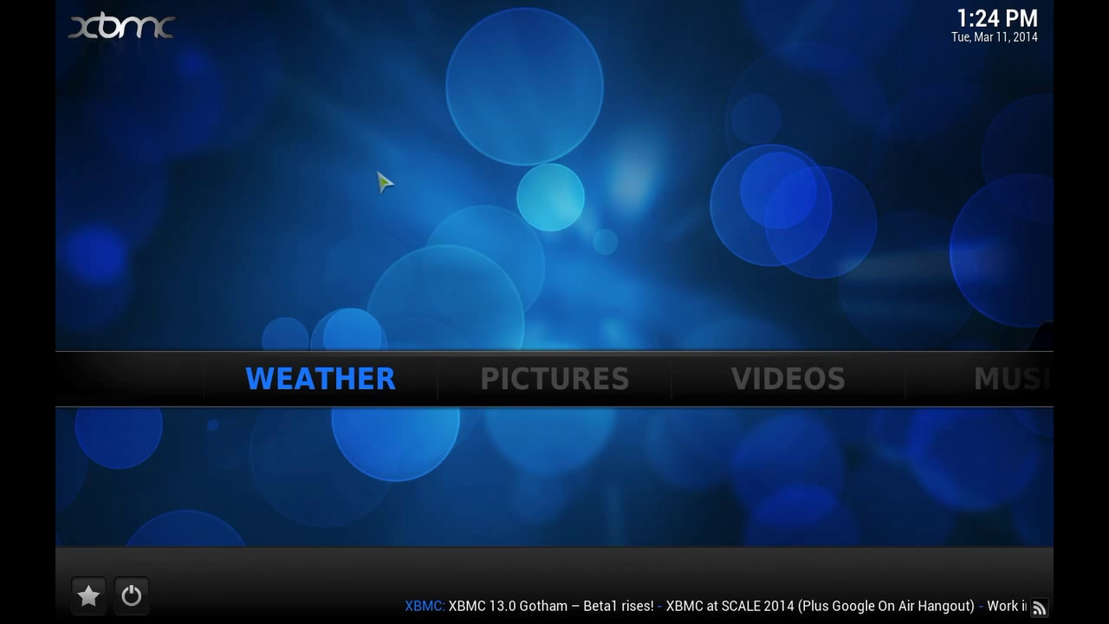